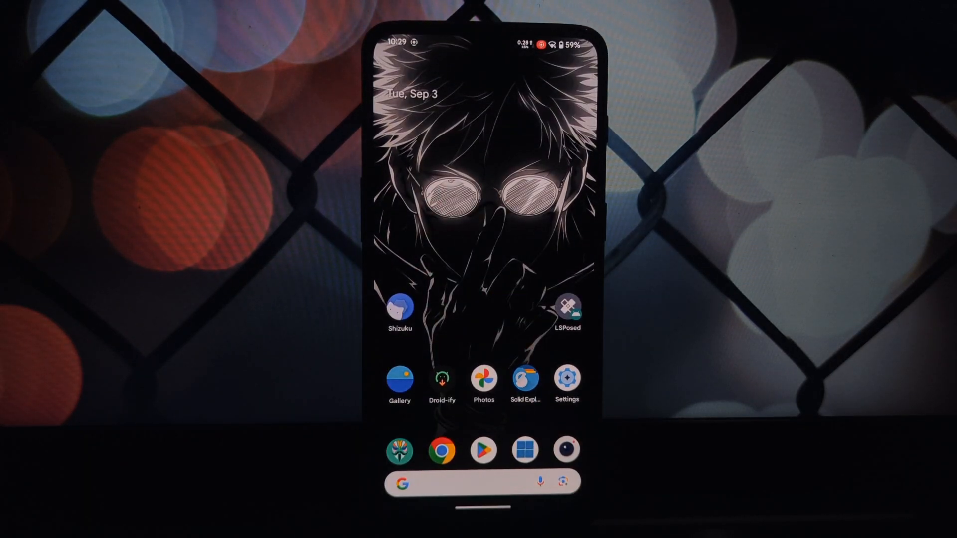
Launch Magisk and show its installed modules (COOLWING, GRAPICH_ENHANCED, Pixel 9 Boot-Animation)
left_click(398, 450)
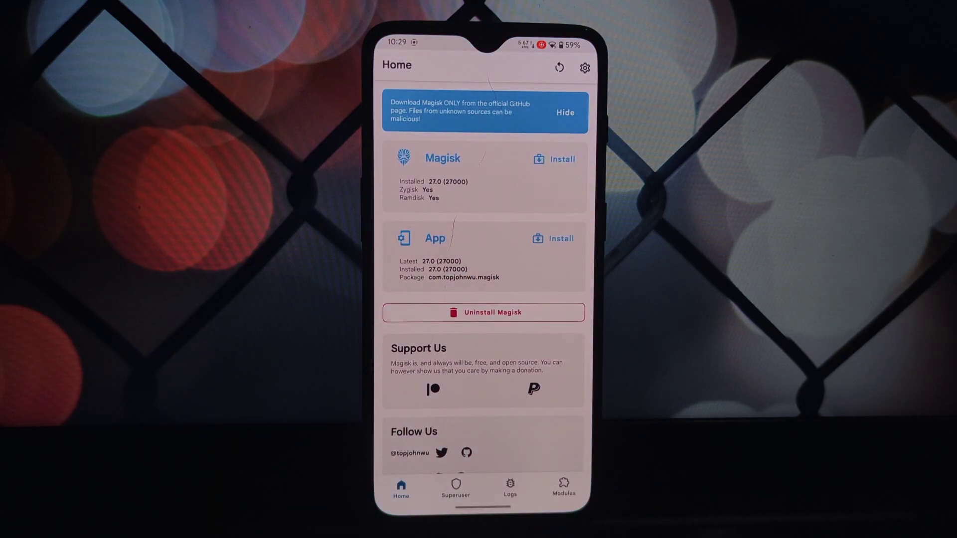
left_click(563, 489)
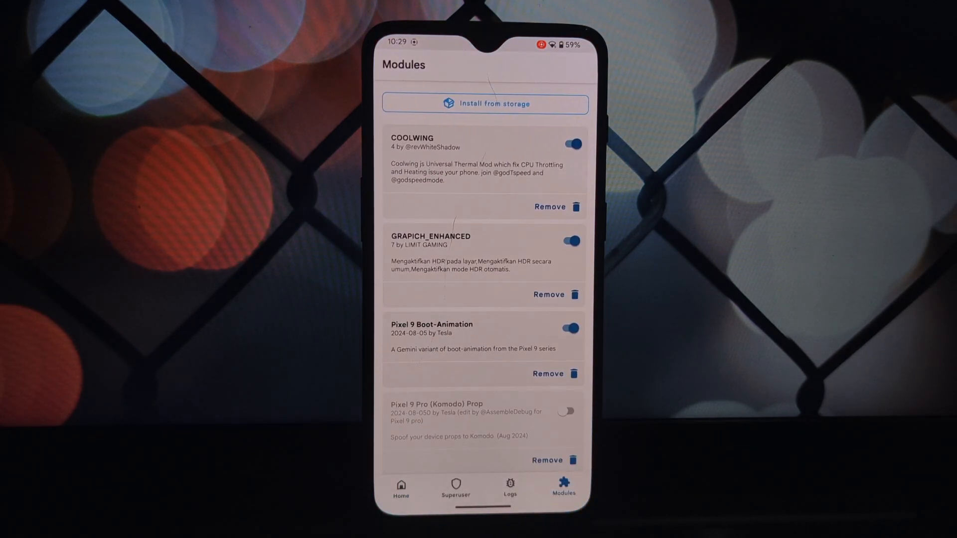
Install DNSInjector9.zip from storage and confirm, until the log shows Done
left_click(485, 104)
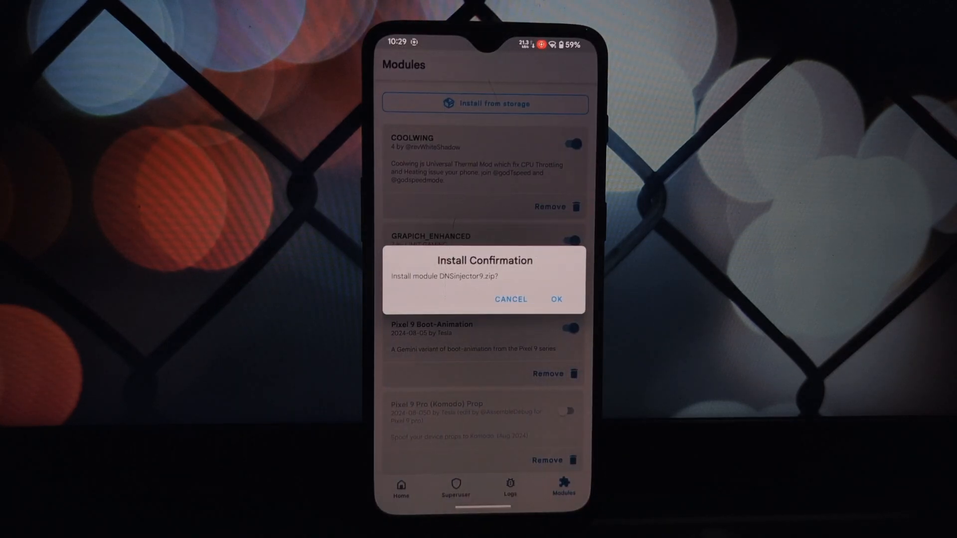
left_click(555, 299)
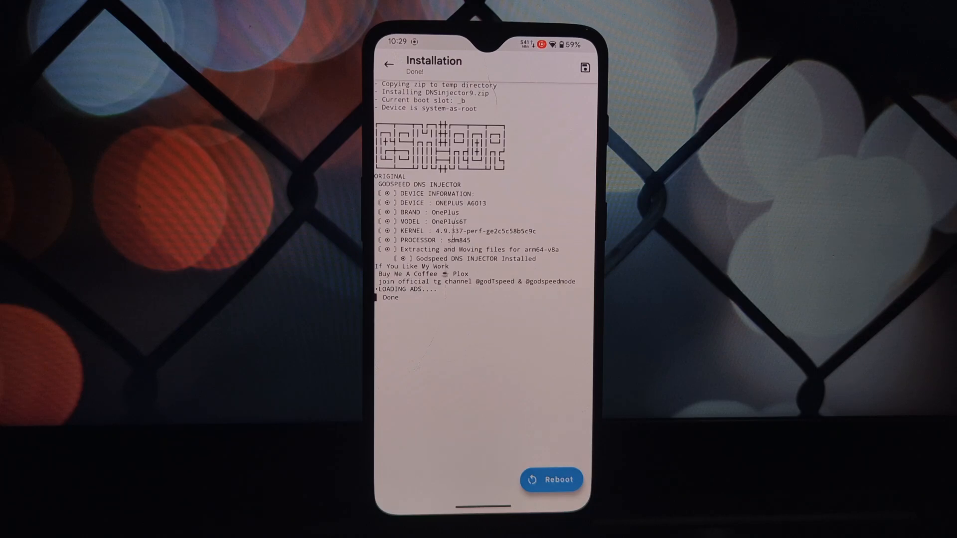
Reboot the phone from the installation screen so the module becomes active
left_click(551, 480)
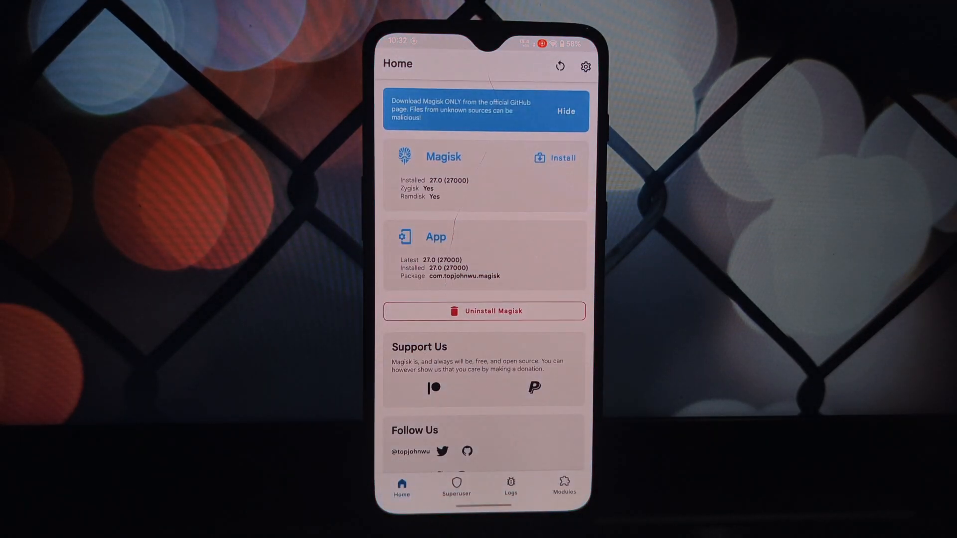
left_click(562, 486)
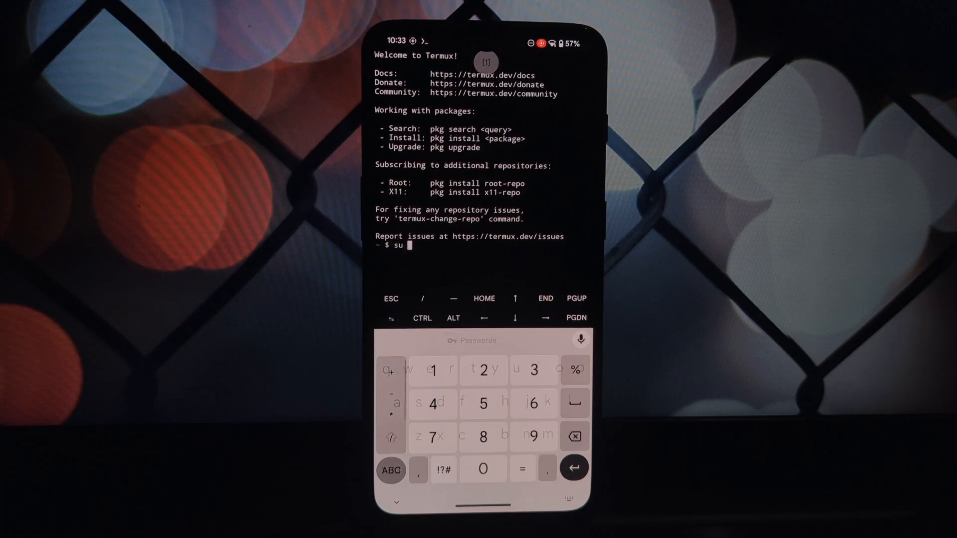
Run su -c GSDNS to bring up the Godspeed DNS injector menu
type("-c")
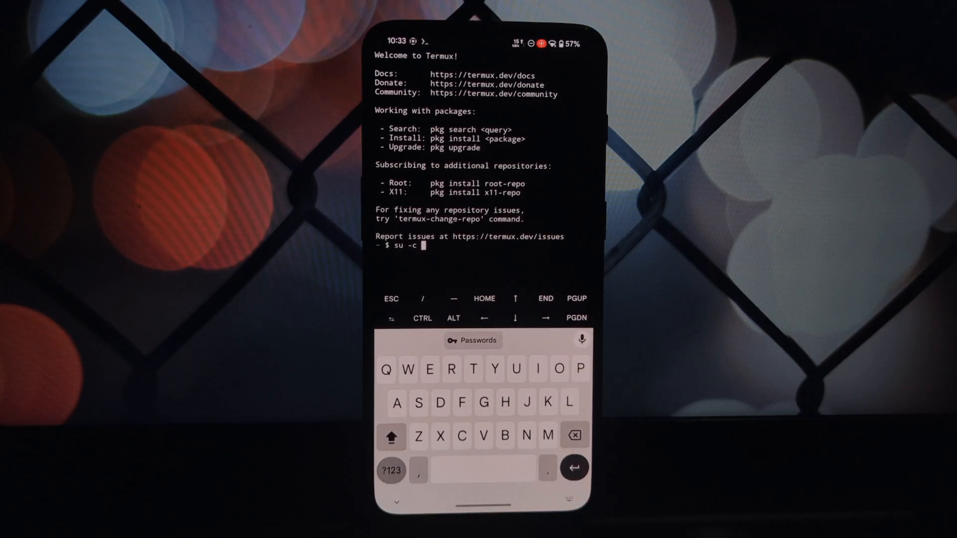
type("GSDNS")
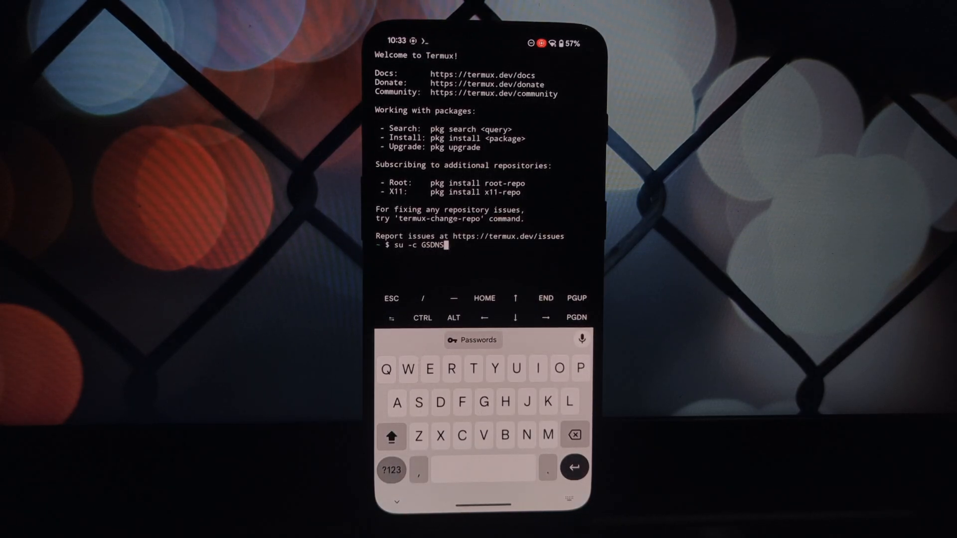
key("Return")
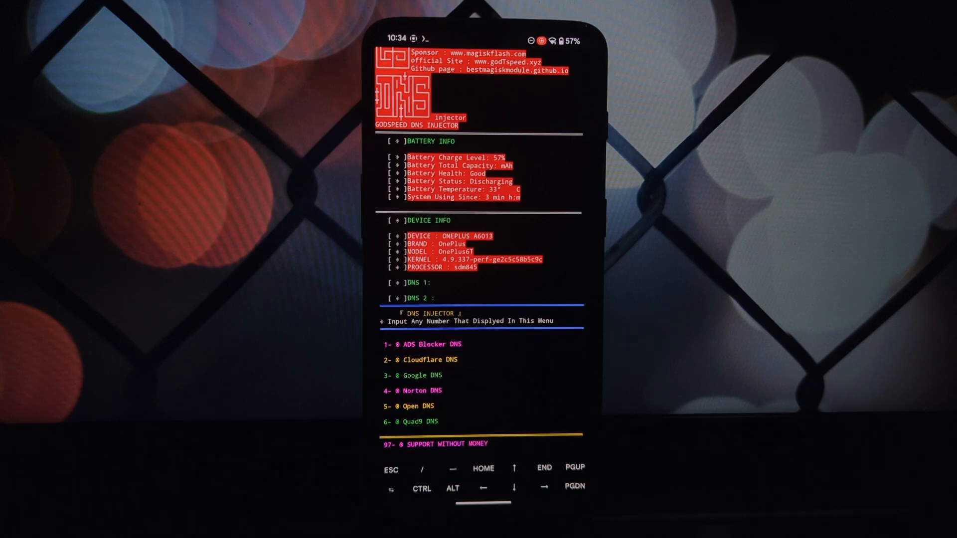
Reach the Select prompt and enter option 2, Cloudflare DNS
scroll("down", 3)
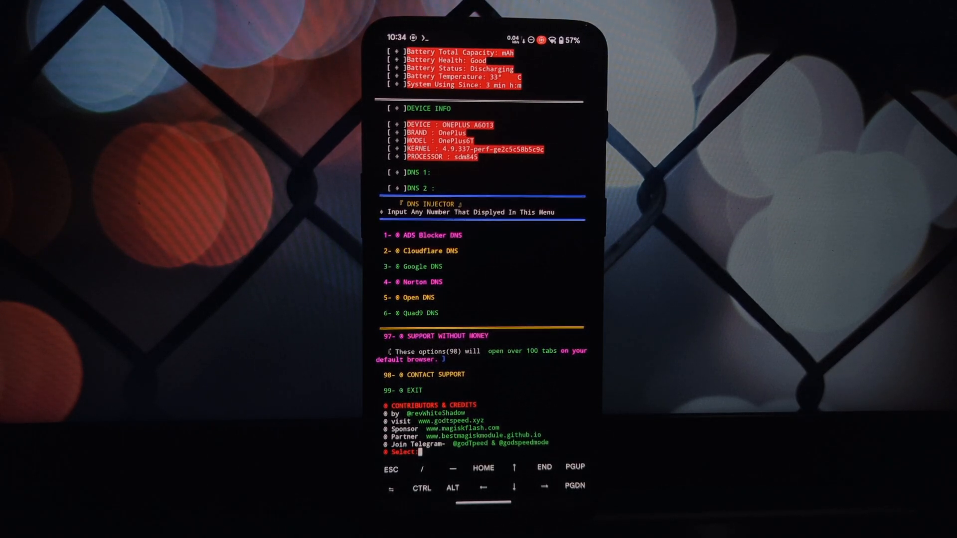
left_click(415, 453)
type("2")
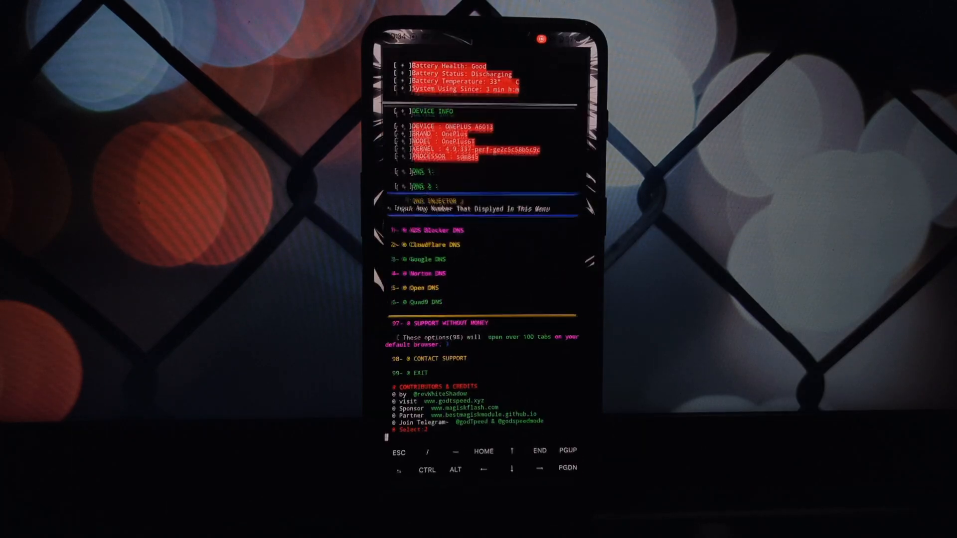
left_click(476, 427)
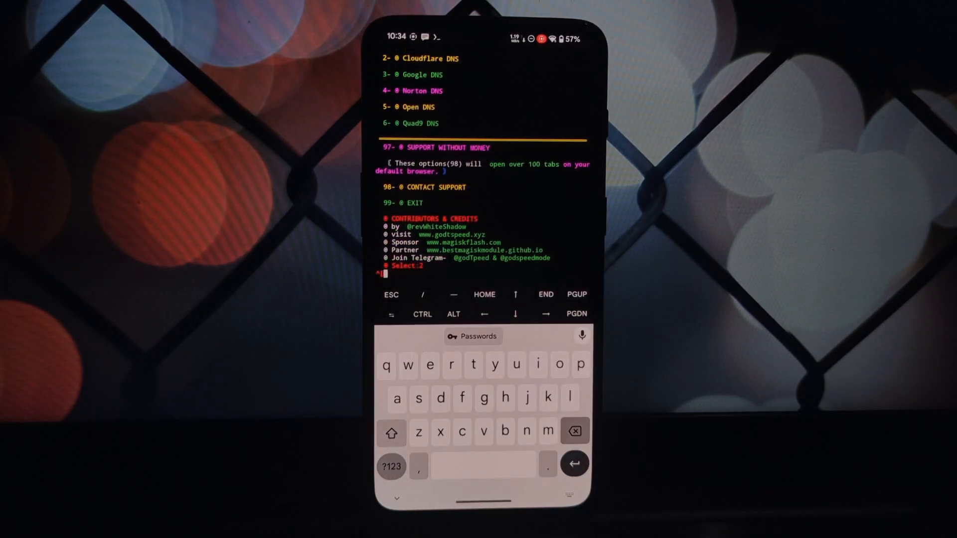